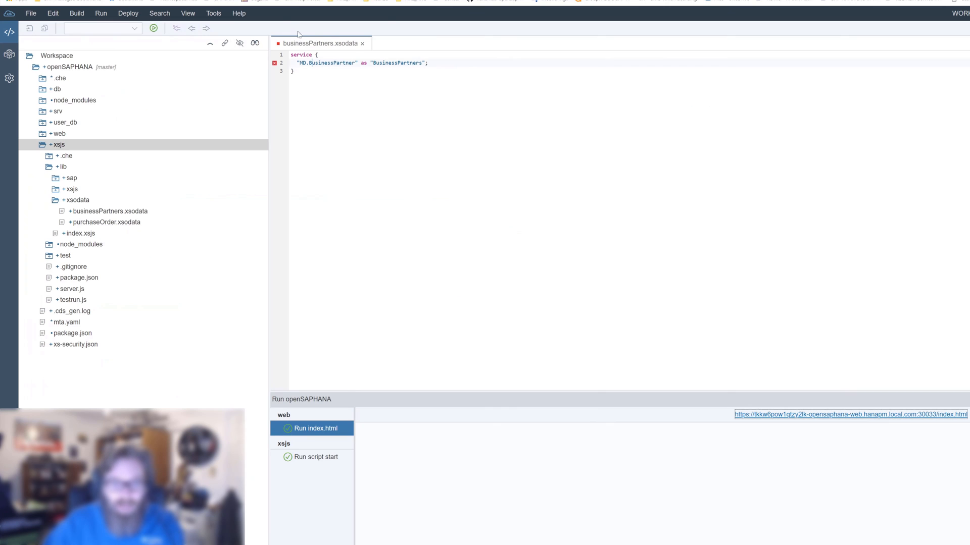
- Create a new file named purchaseOrders.xsodata in the xsodata folder after closing businessPartners.xsodata
{"action": "left_click", "coordinate": [361, 44]}
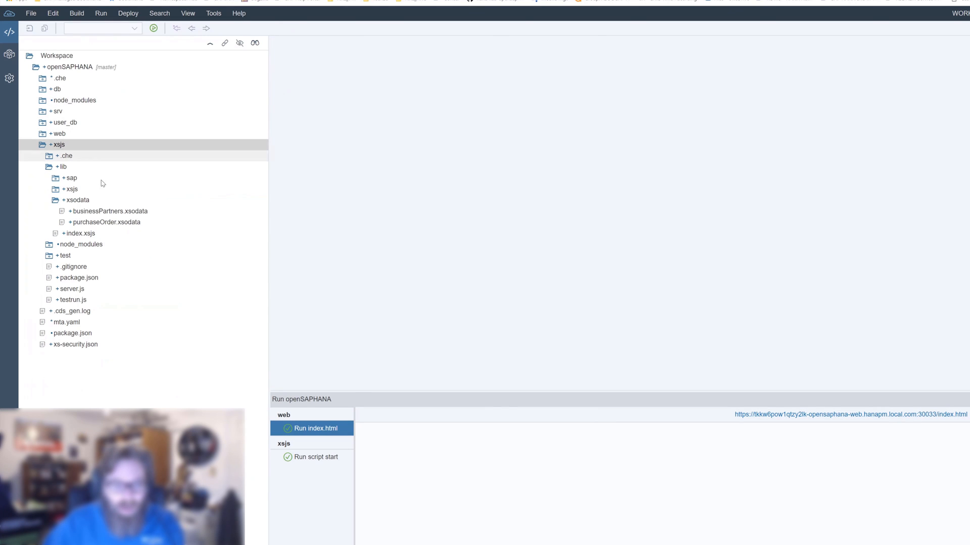
{"action": "left_click", "coordinate": [77, 200]}
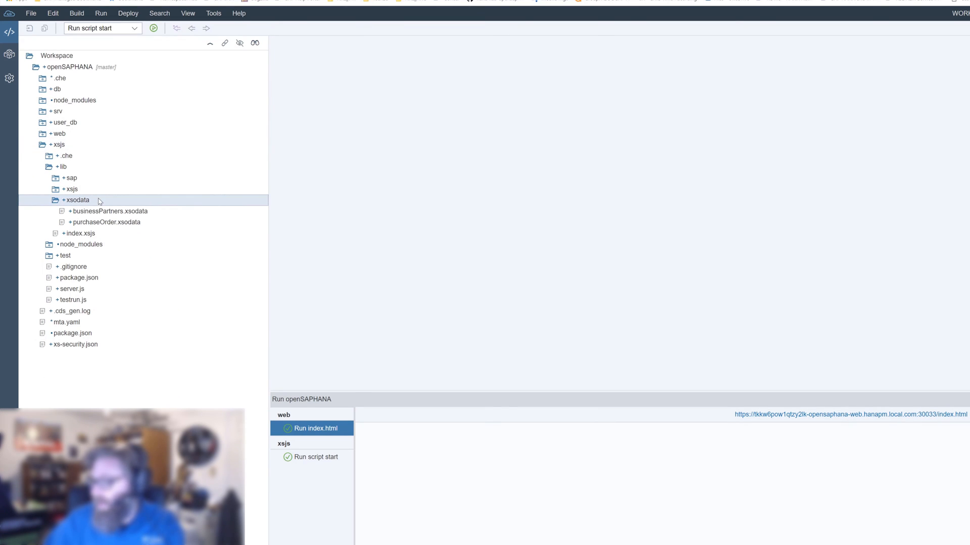
{"action": "right_click", "coordinate": [76, 200]}
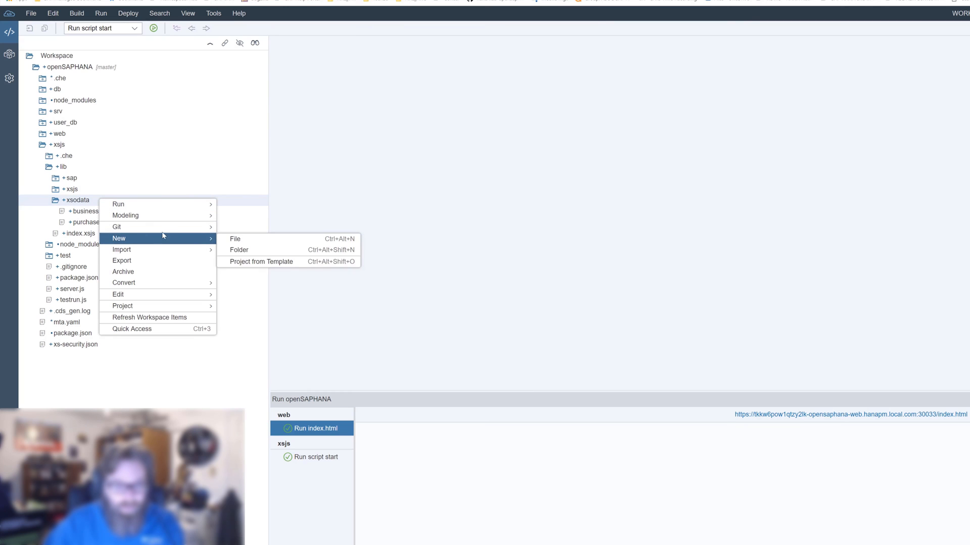
{"action": "left_click", "coordinate": [238, 250]}
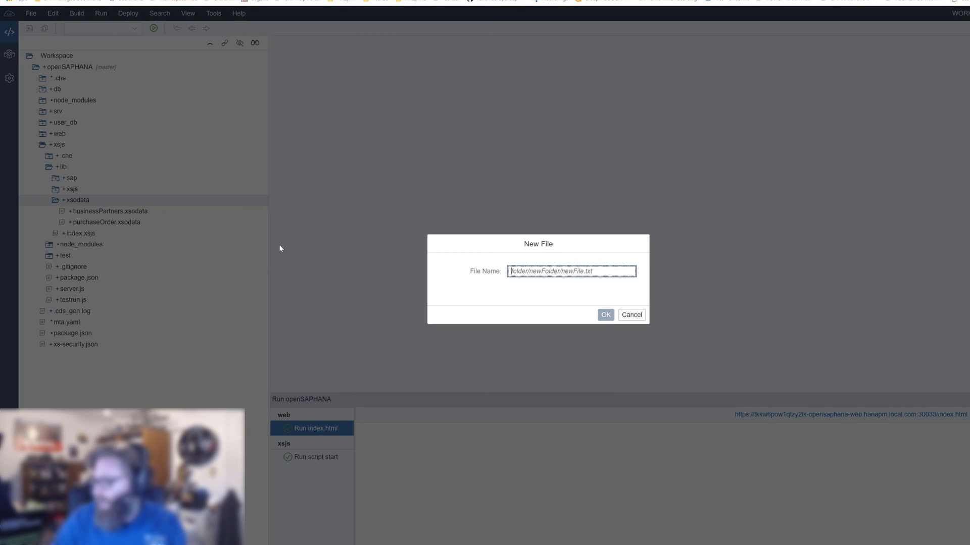
{"action": "type", "text": "purchaseOrders.xsodat"}
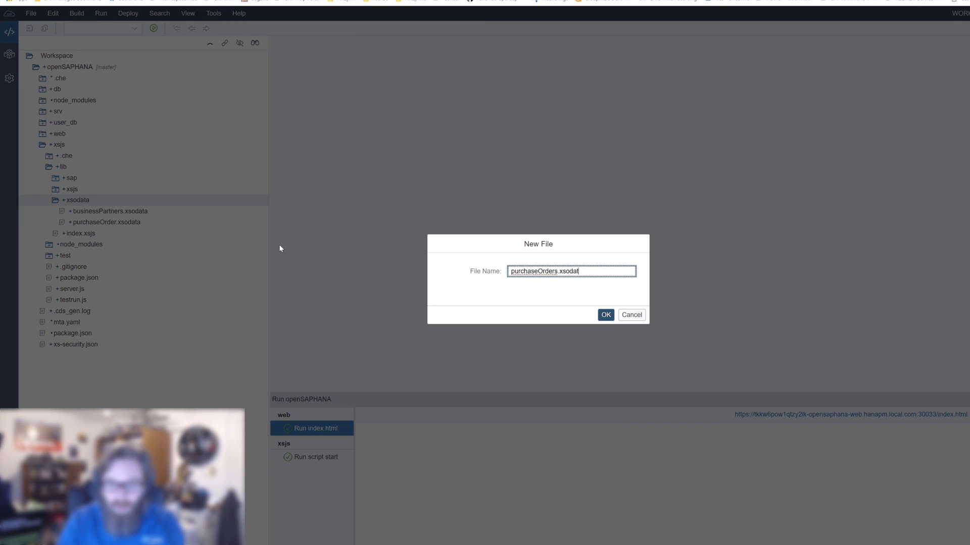
{"action": "left_click", "coordinate": [605, 315]}
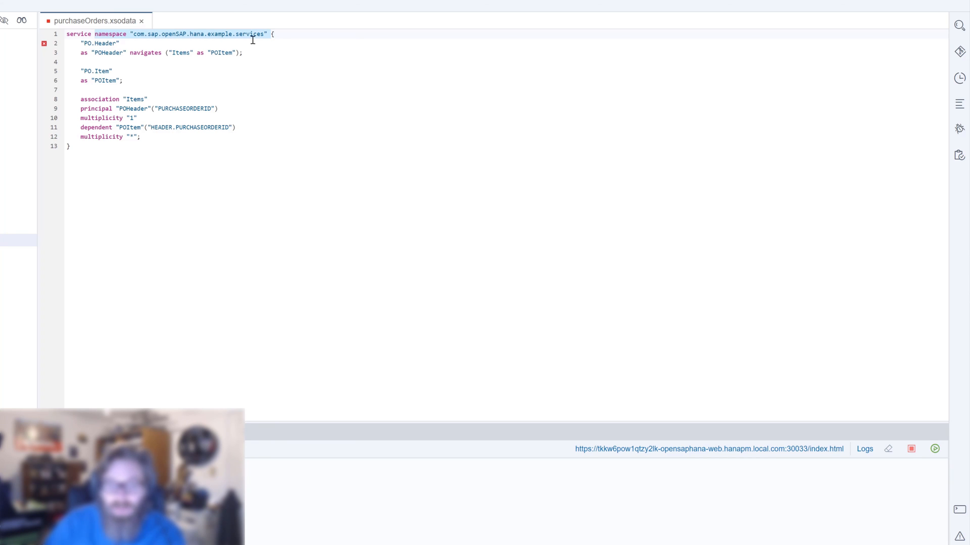
{"action": "left_click", "coordinate": [123, 44]}
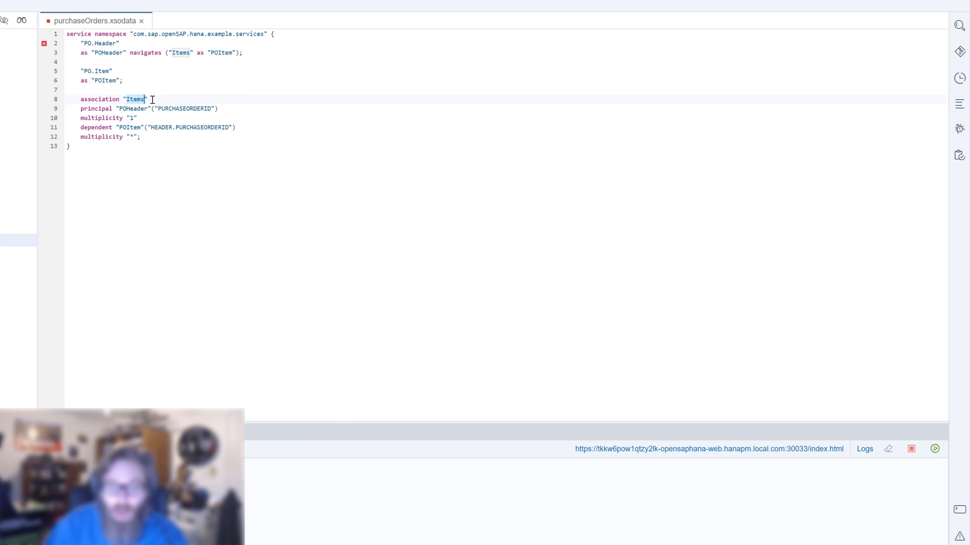
{"action": "left_click", "coordinate": [81, 109]}
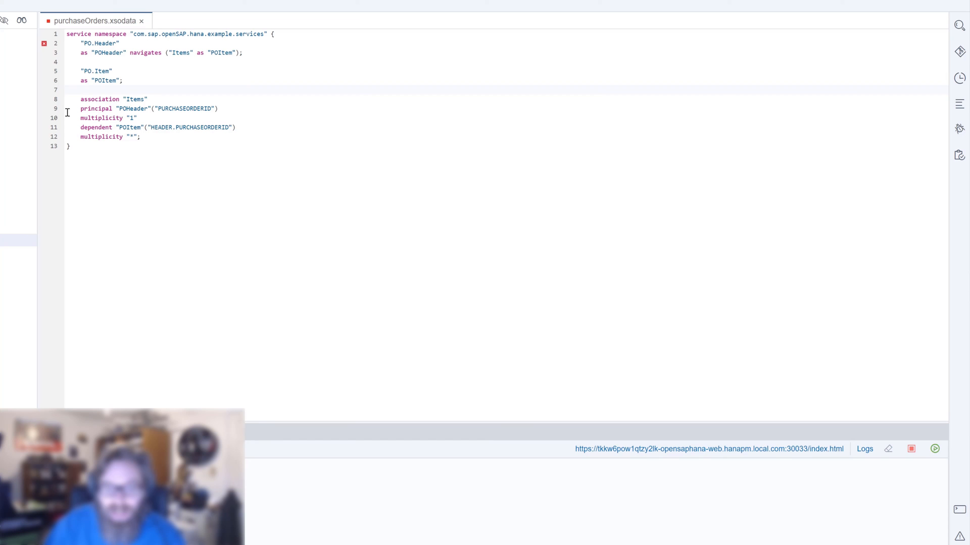
{"action": "double_click", "coordinate": [132, 108]}
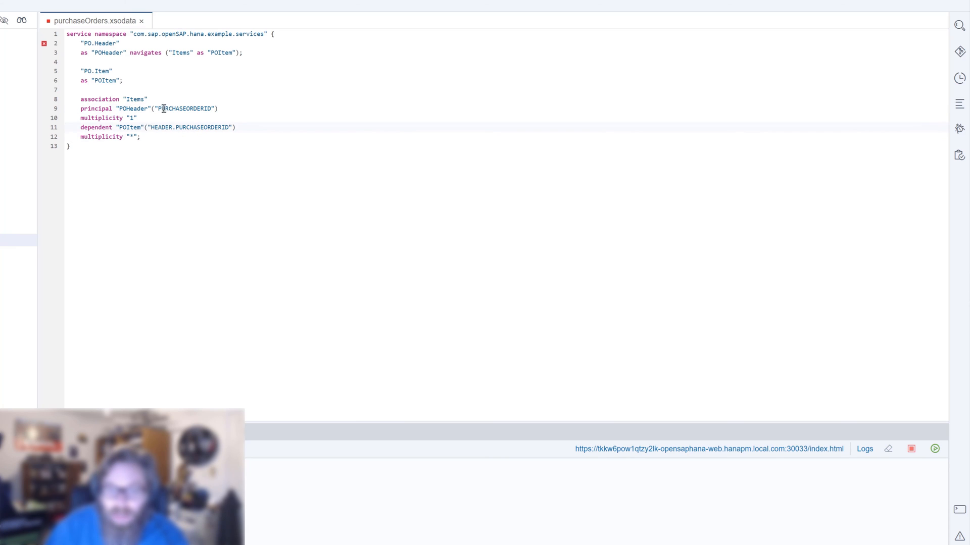
{"action": "double_click", "coordinate": [186, 108]}
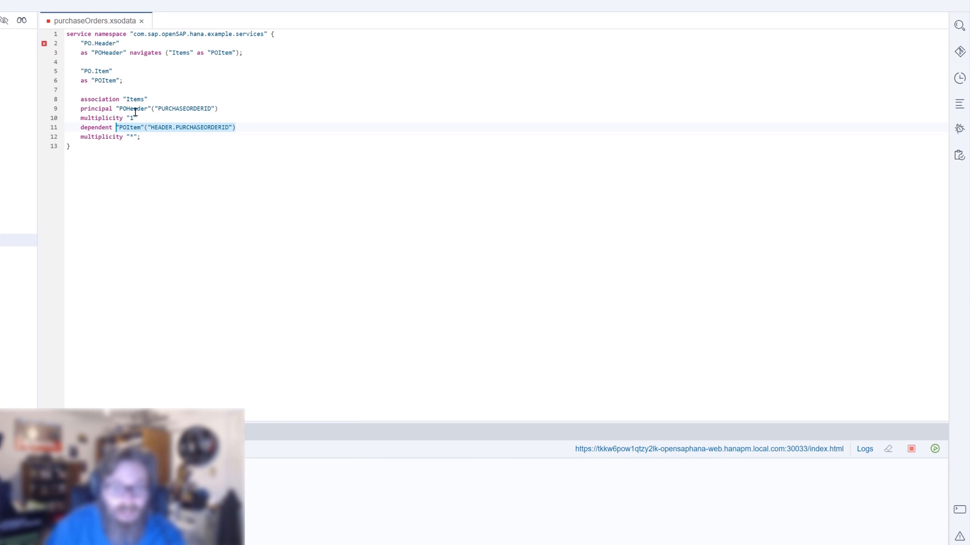
{"action": "mouse_move", "coordinate": [143, 97]}
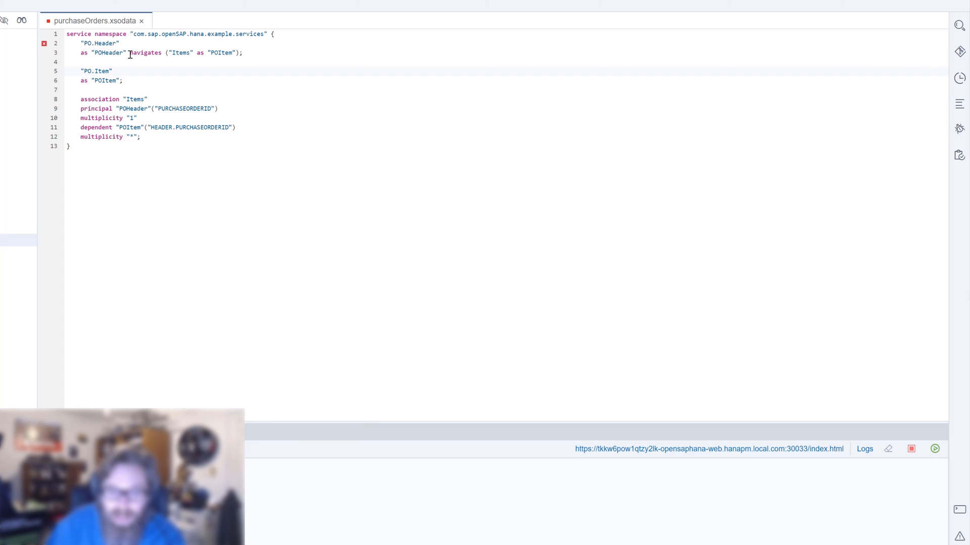
{"action": "double_click", "coordinate": [144, 52]}
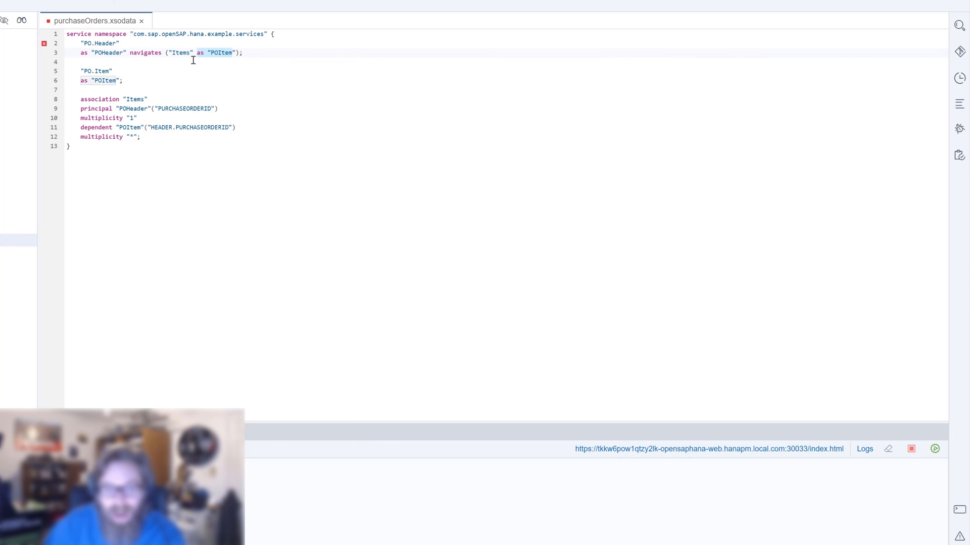
{"action": "left_click", "coordinate": [230, 52]}
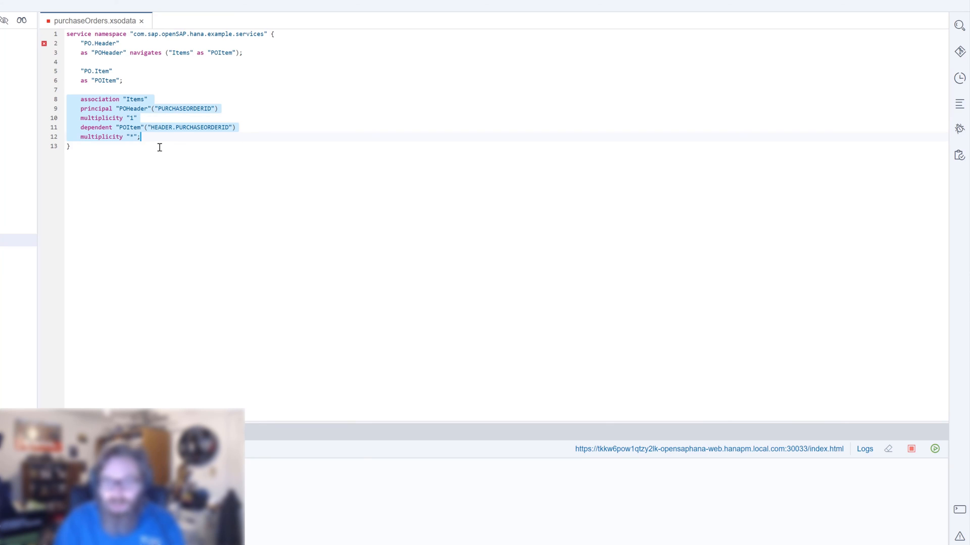
{"action": "mouse_move", "coordinate": [127, 42]}
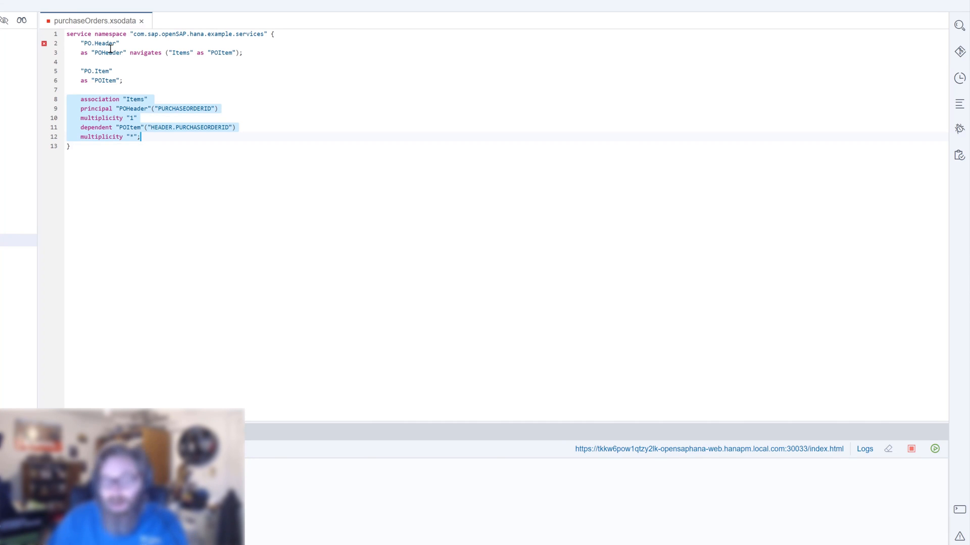
- Switch to the Chrome tab showing the running web module's Hello World index.html page
{"action": "left_click", "coordinate": [142, 136]}
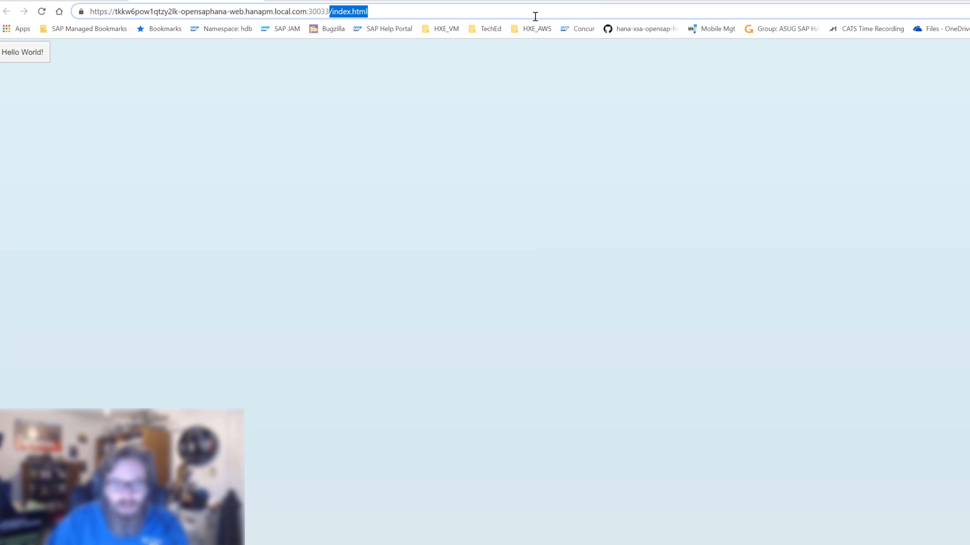
- Load /xsodata/purchaseOrders.xsodata?$format=json to list the POHeader and POItem entity sets
{"action": "type", "text": "xs/whoAmI.xsjs"}
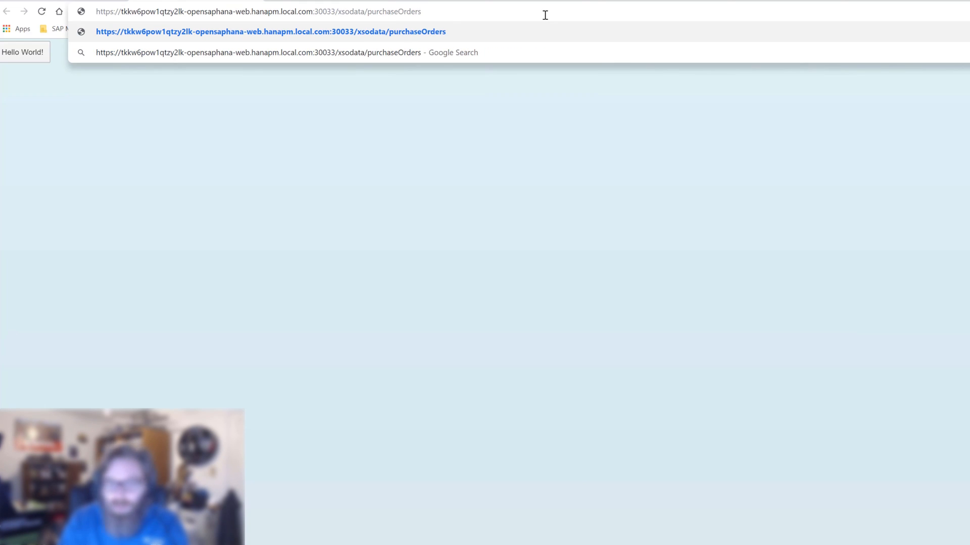
{"action": "type", "text": ".xsodata"}
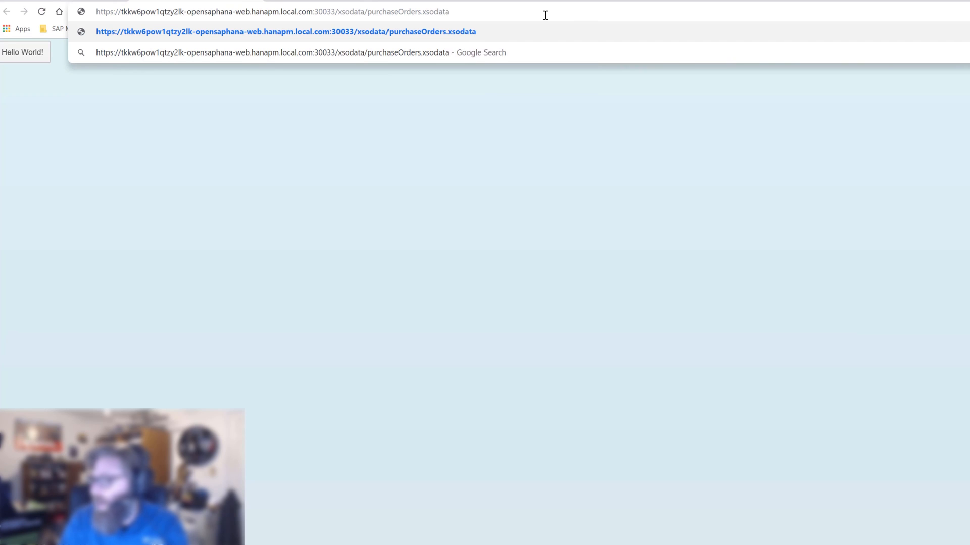
{"action": "type", "text": "?"}
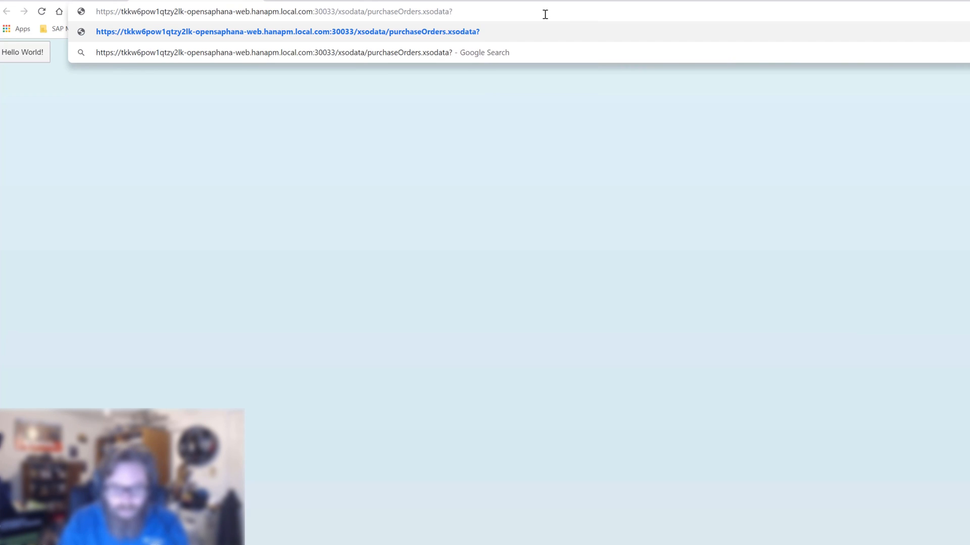
{"action": "type", "text": "$format=js"}
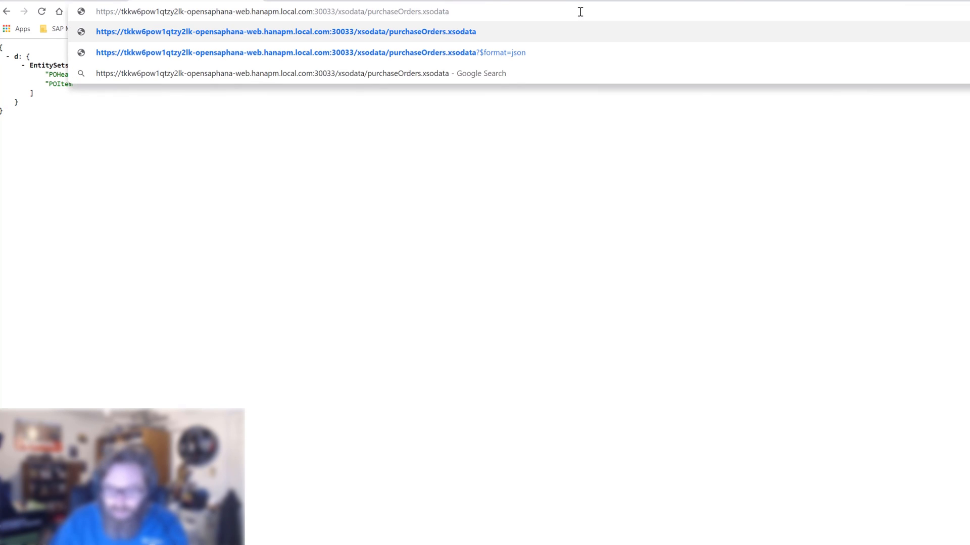
- Load the service's $metadata XML, inspect the PURCHASEORDERID property, and begin editing the URL again
{"action": "type", "text": "/"}
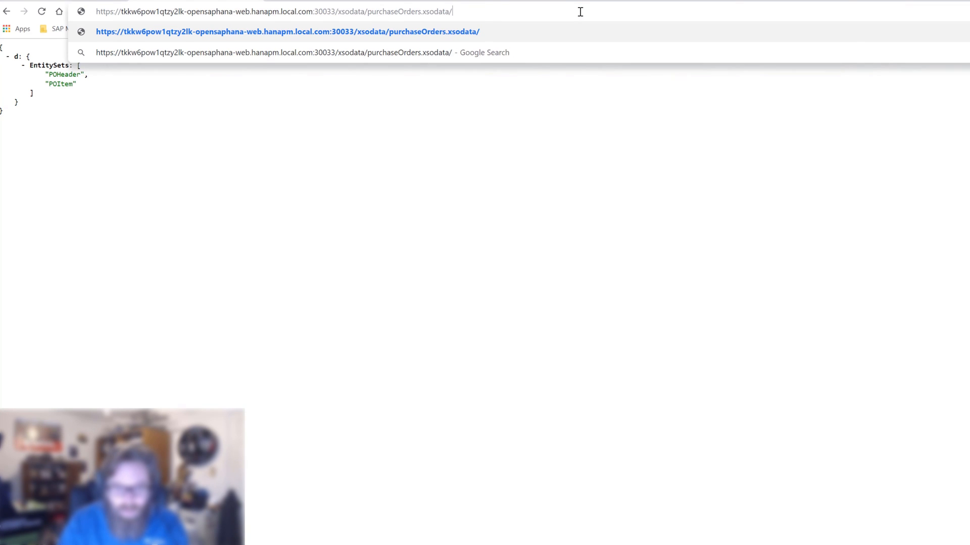
{"action": "type", "text": "$metd"}
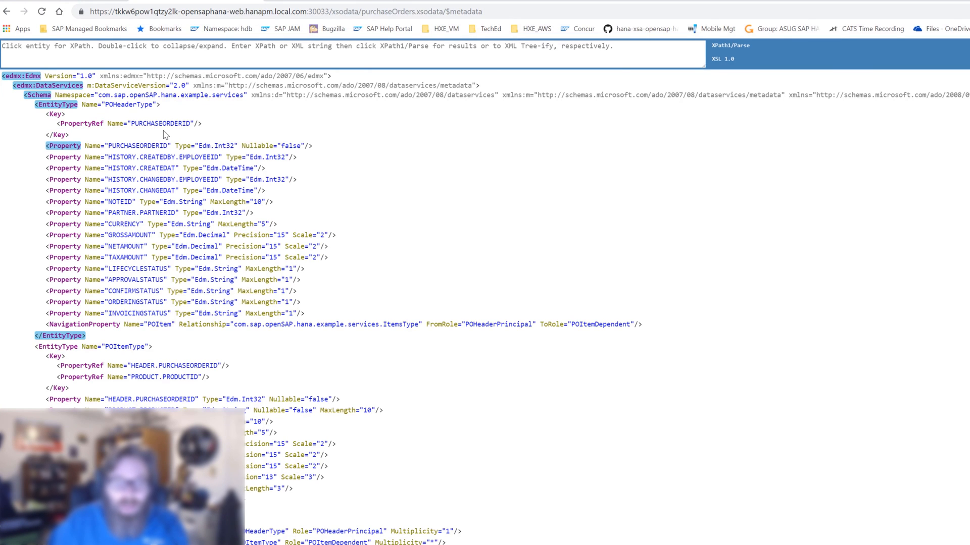
{"action": "left_click", "coordinate": [64, 302]}
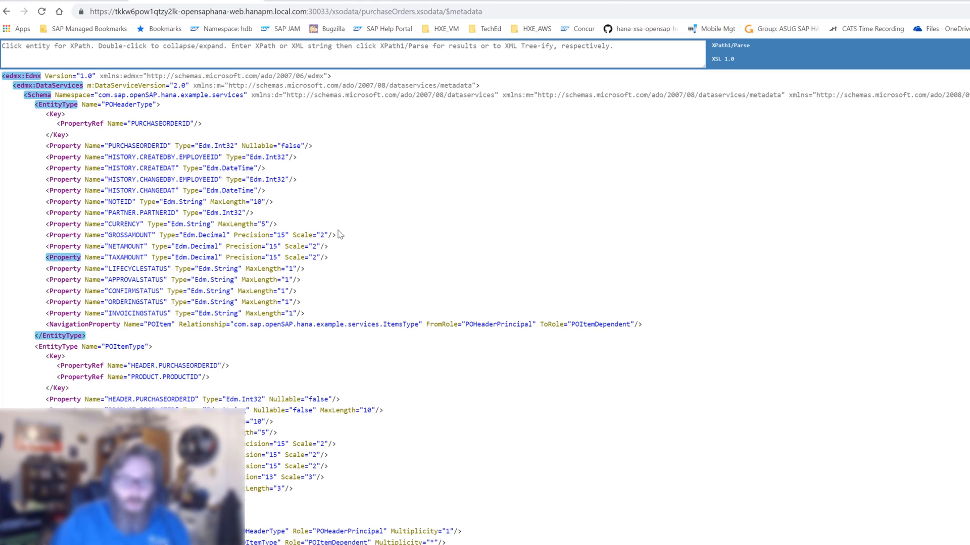
{"action": "left_click", "coordinate": [81, 324]}
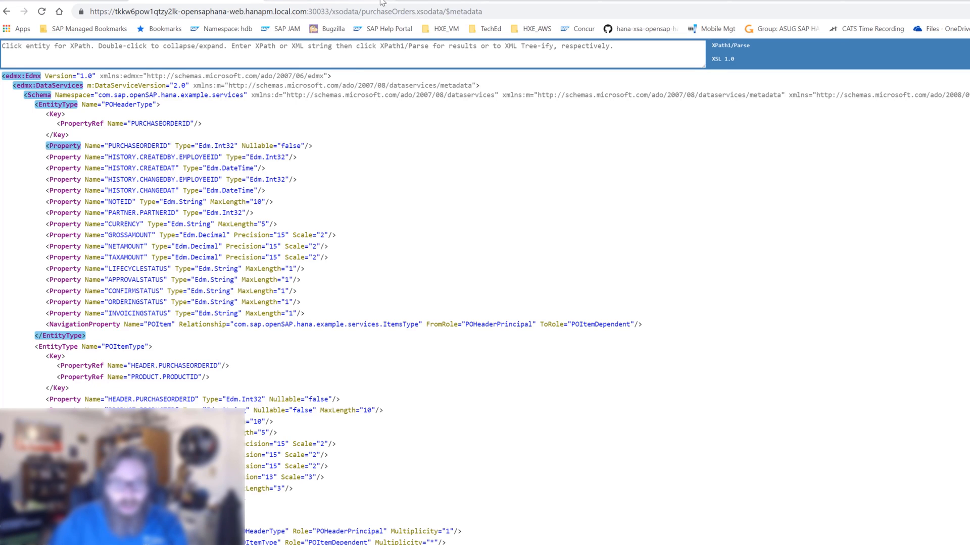
{"action": "double_click", "coordinate": [466, 12]}
{"action": "type", "text": "PO"}
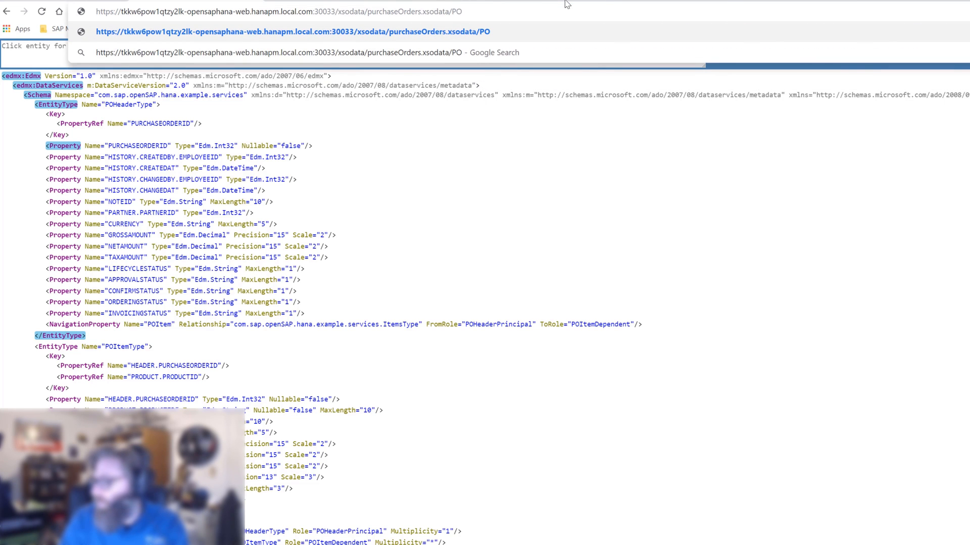
- Load POHeader/?$format=json and highlight a header's deferred POItem navigation uri
{"action": "type", "text": "Header/?$format=json"}
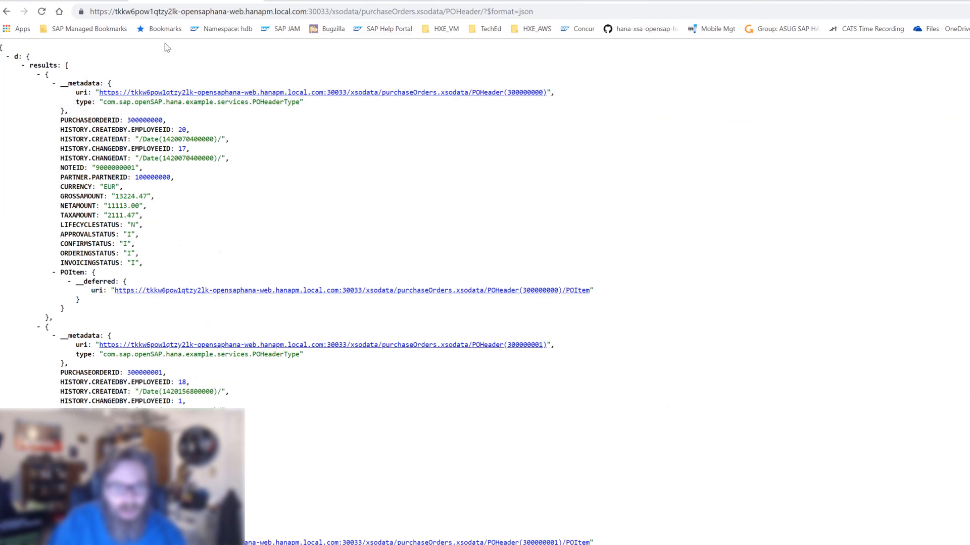
{"action": "mouse_move", "coordinate": [110, 123]}
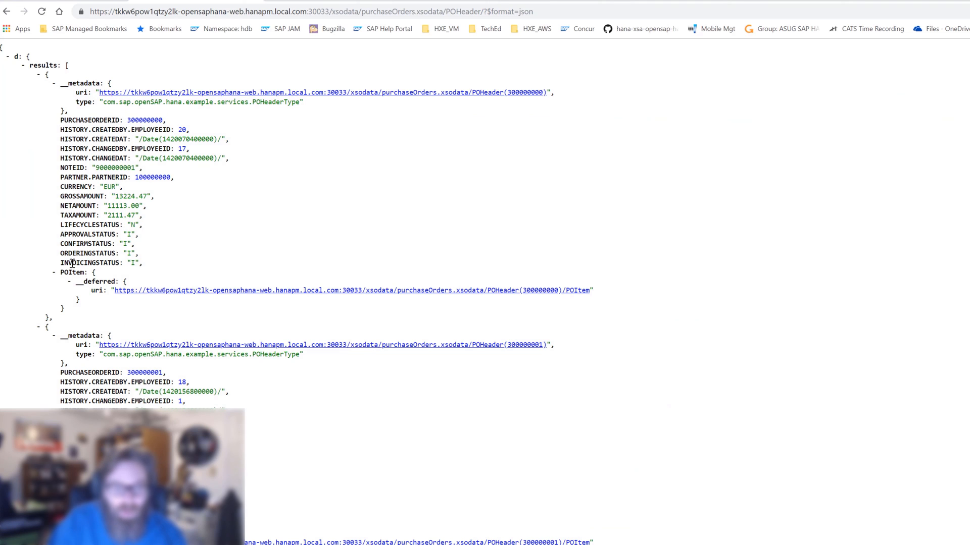
{"action": "double_click", "coordinate": [73, 271]}
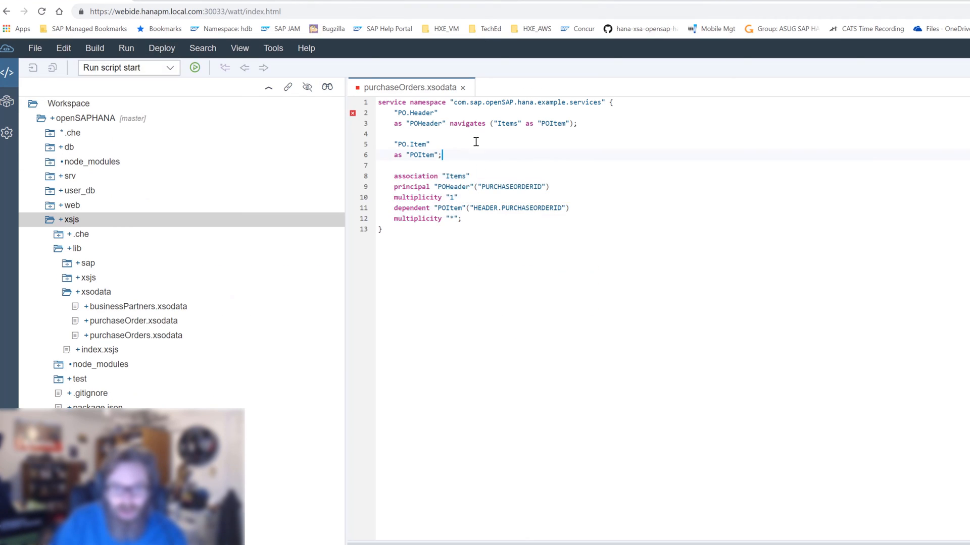
{"action": "mouse_move", "coordinate": [546, 123]}
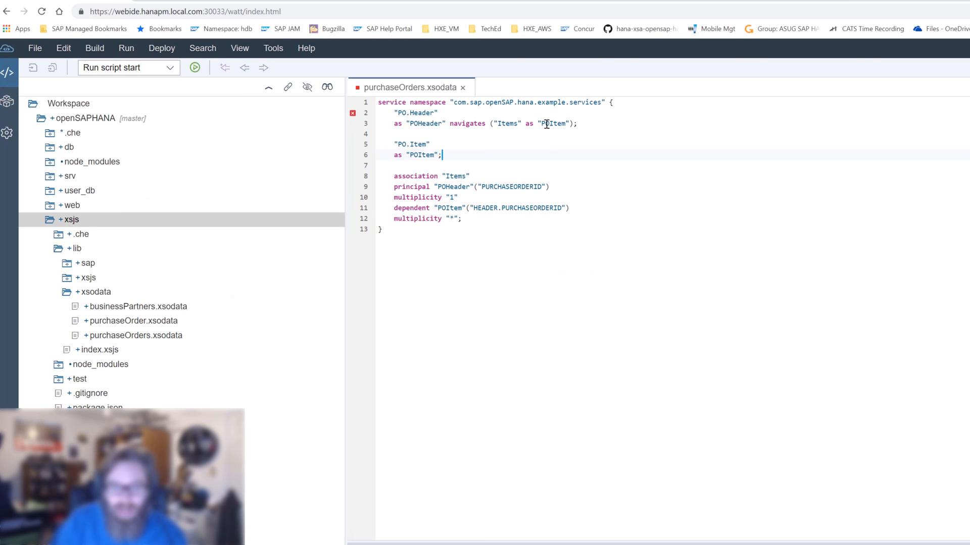
{"action": "double_click", "coordinate": [553, 123]}
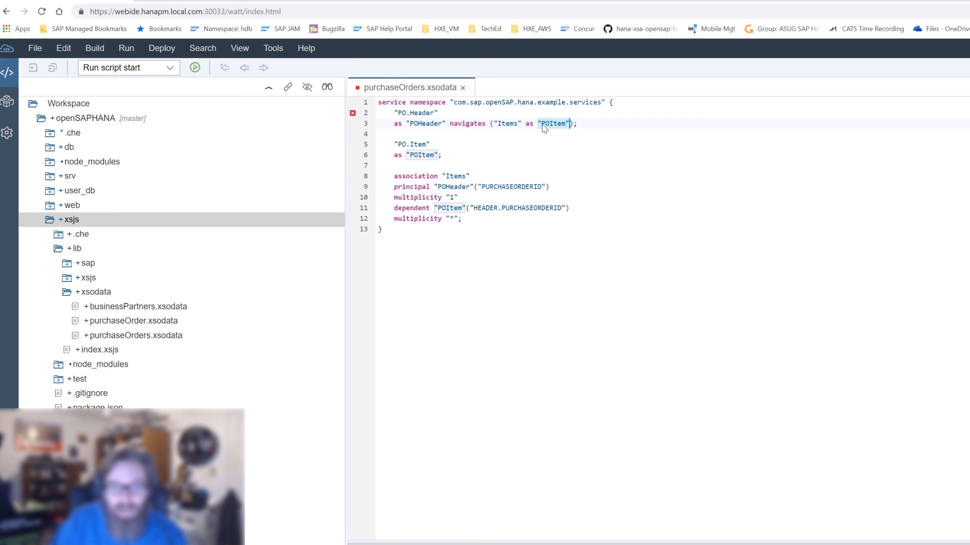
{"action": "mouse_move", "coordinate": [555, 128]}
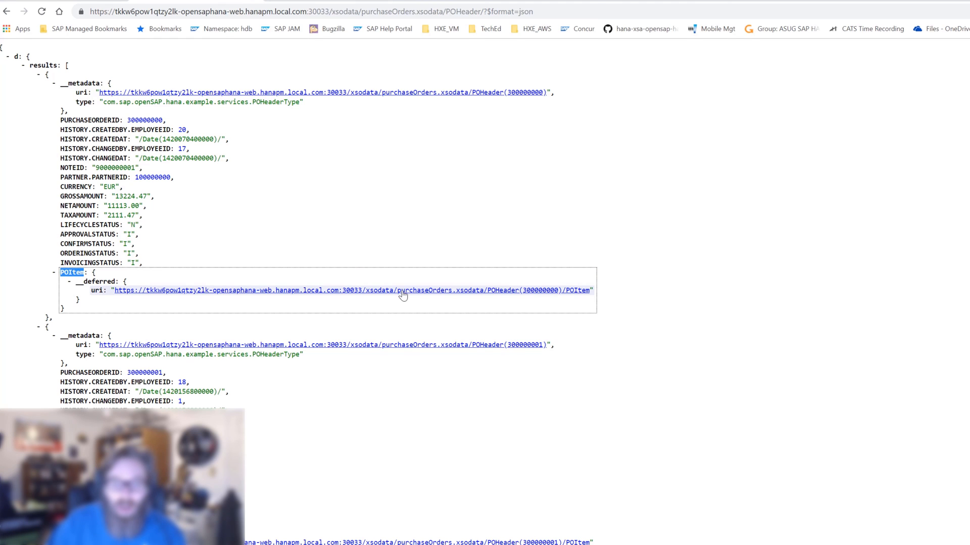
- Follow the first header's deferred POItem uri to show the line items of order 300000000
{"action": "right_click", "coordinate": [402, 289]}
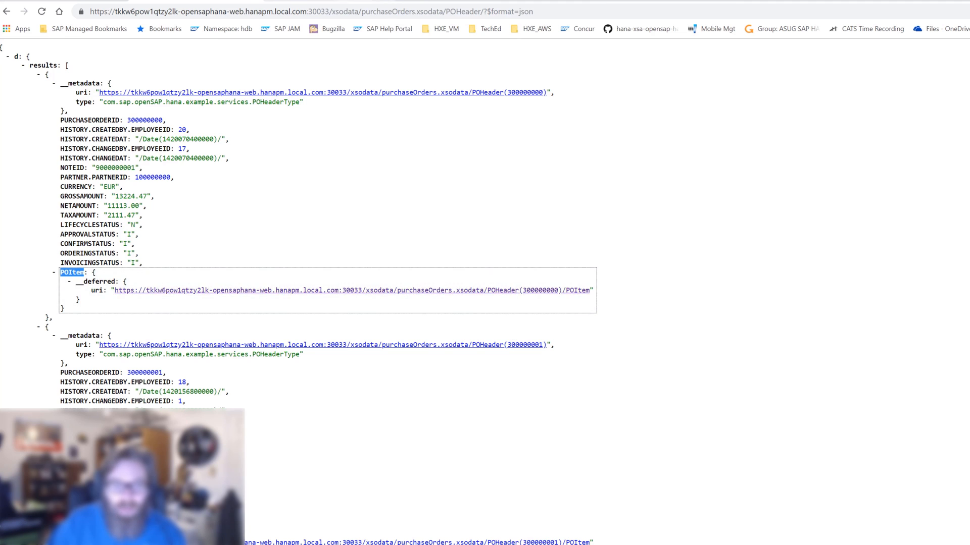
{"action": "left_click", "coordinate": [353, 289]}
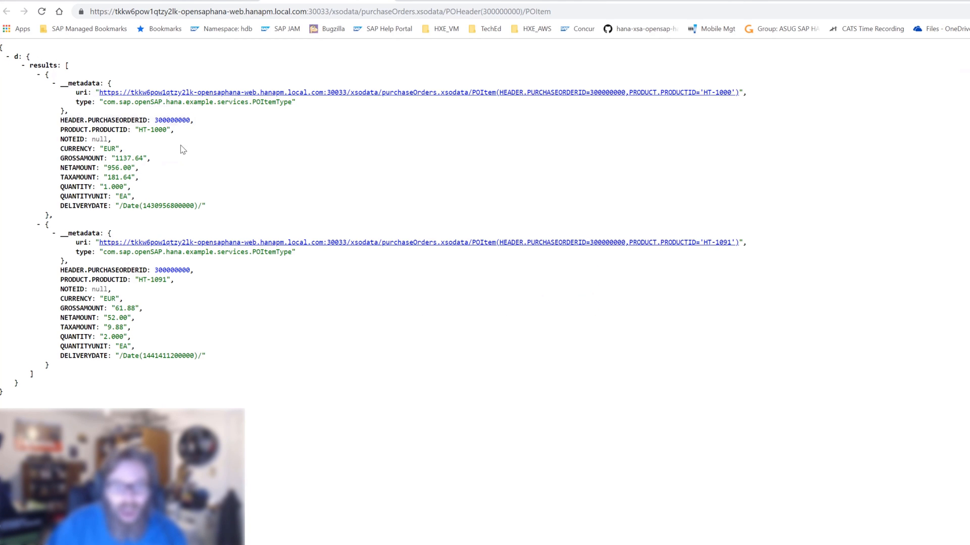
- Inspect the PRODUCT.PRODUCTID part of the item key, then go back to the POHeader list
{"action": "double_click", "coordinate": [172, 270]}
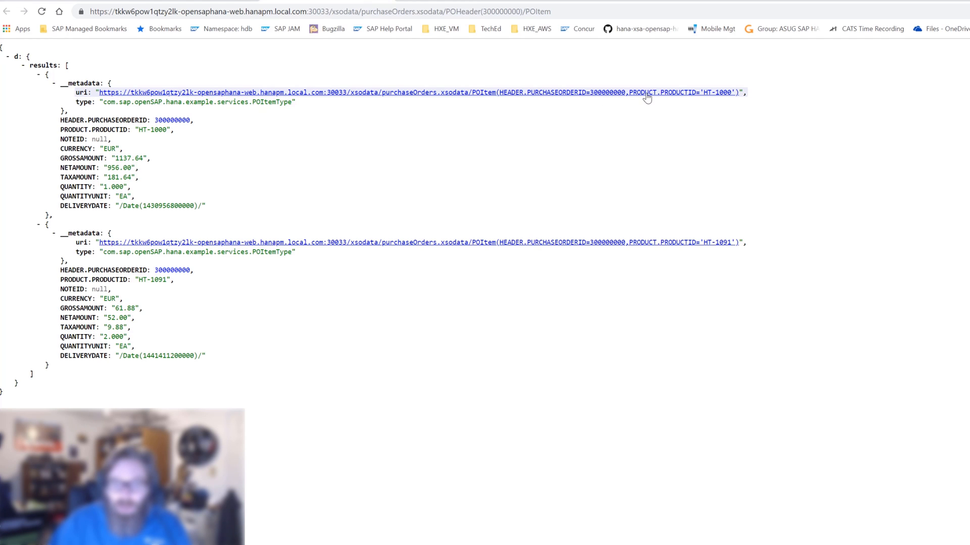
{"action": "mouse_move", "coordinate": [594, 100]}
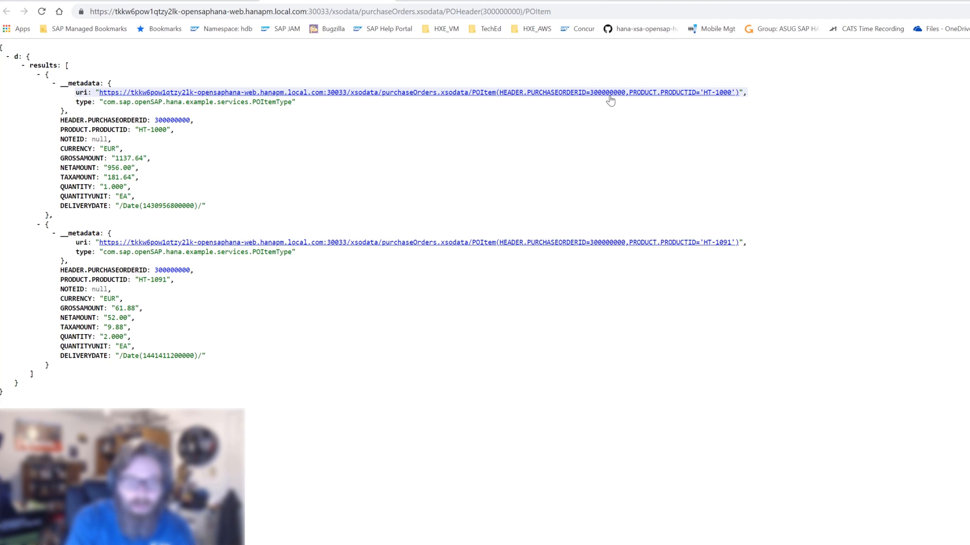
{"action": "left_click", "coordinate": [7, 11]}
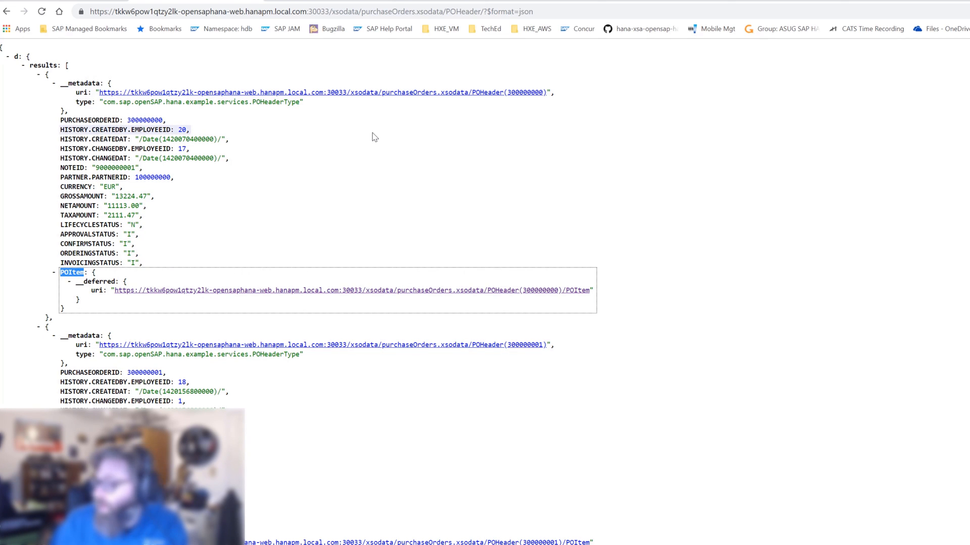
{"action": "mouse_move", "coordinate": [311, 159]}
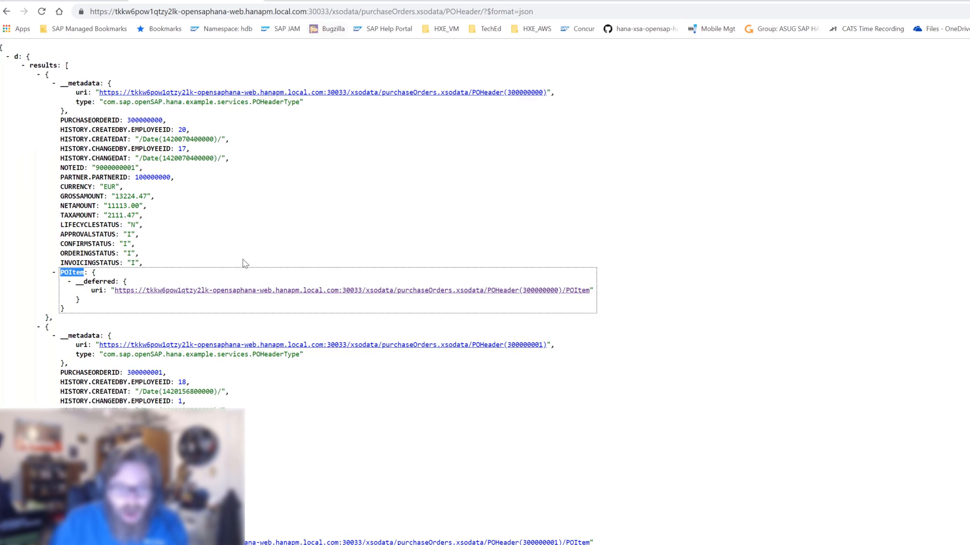
{"action": "mouse_move", "coordinate": [575, 7]}
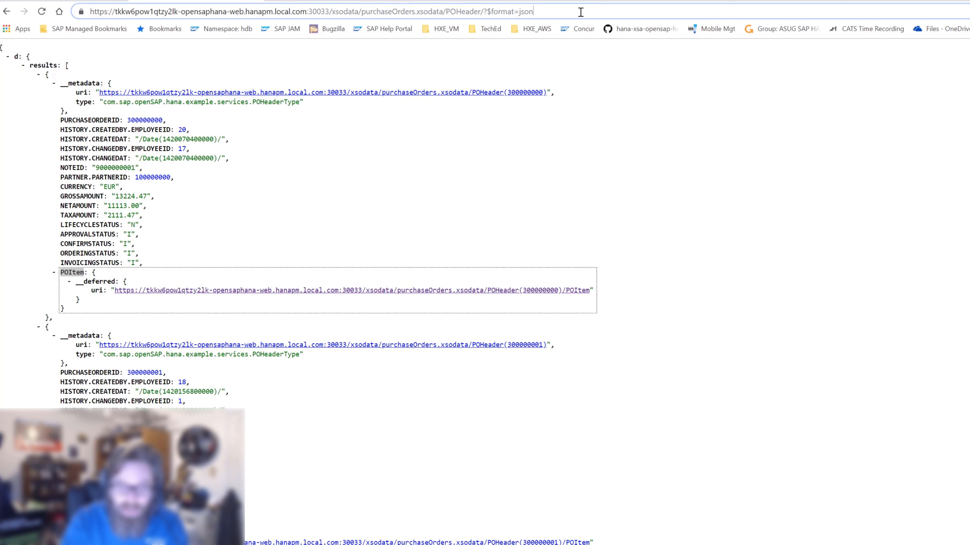
- Reload the POHeader list with &$expand=POItem so each order's line items appear inline
{"action": "type", "text": "&"}
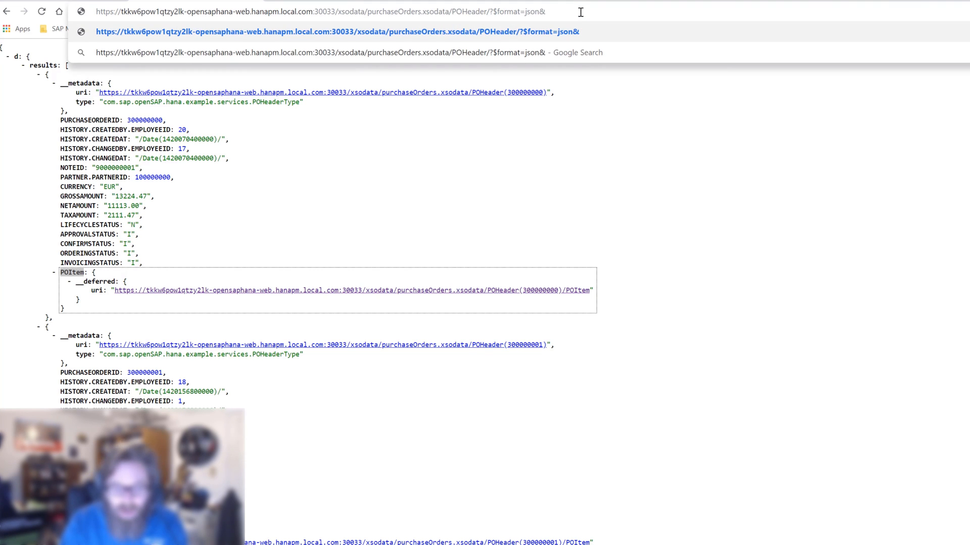
{"action": "type", "text": "$expand=P"}
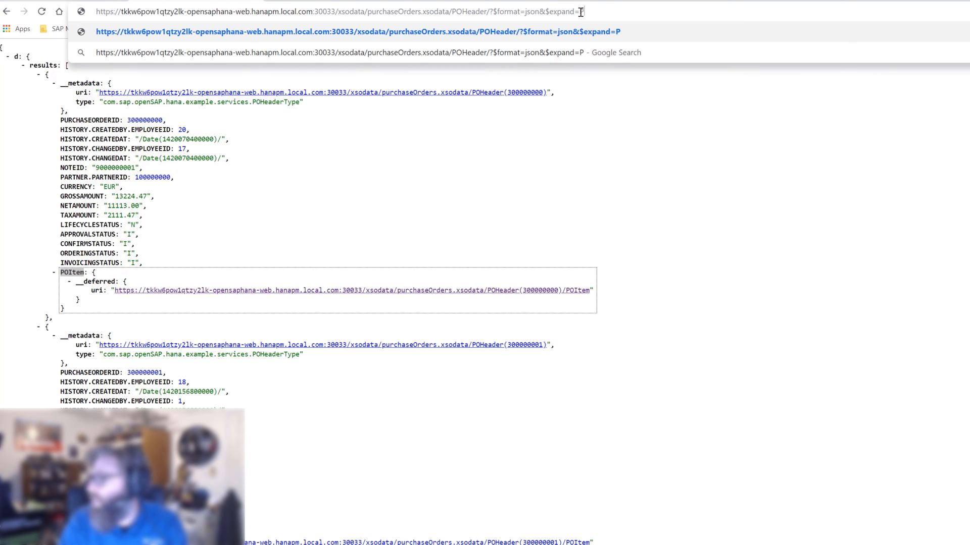
{"action": "type", "text": "OItem"}
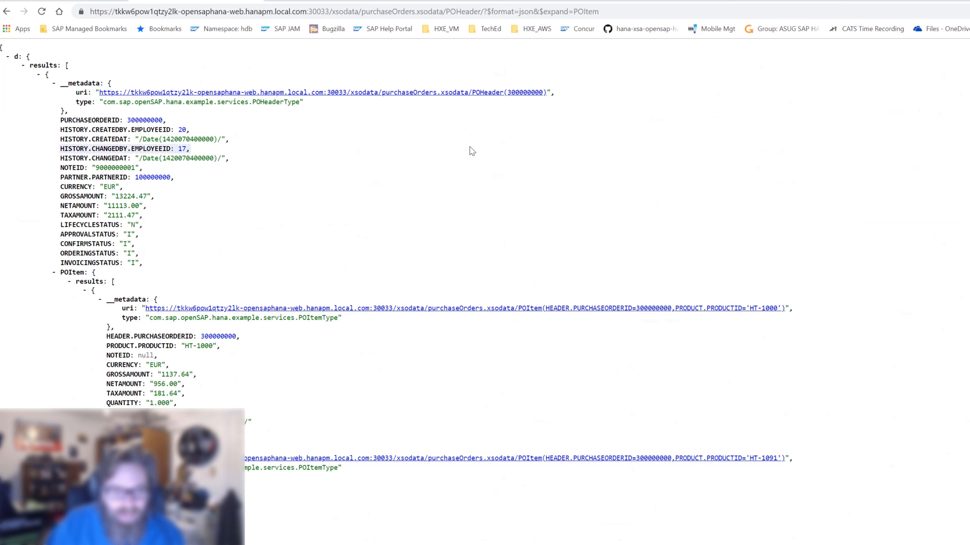
{"action": "scroll", "scroll_direction": "down", "scroll_amount": 3}
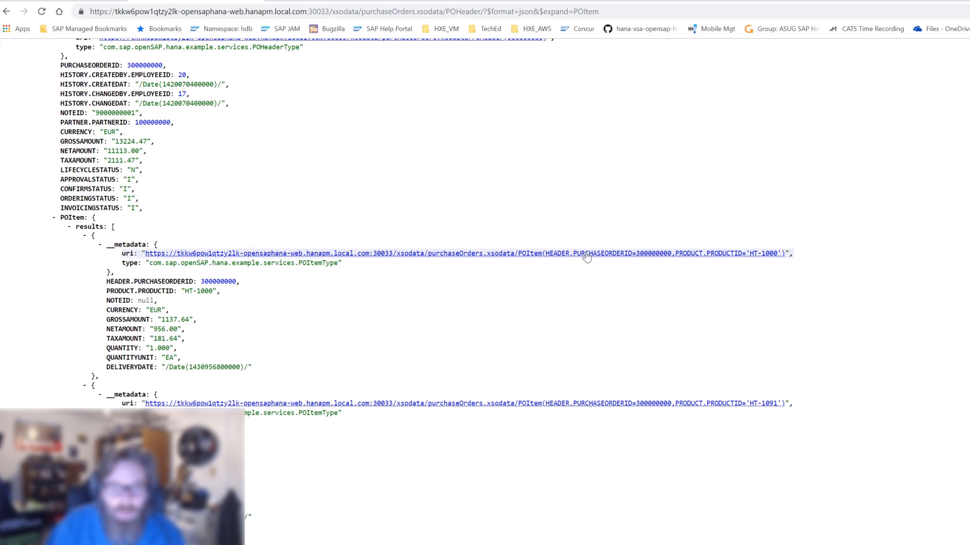
{"action": "scroll", "scroll_direction": "down", "scroll_amount": 3}
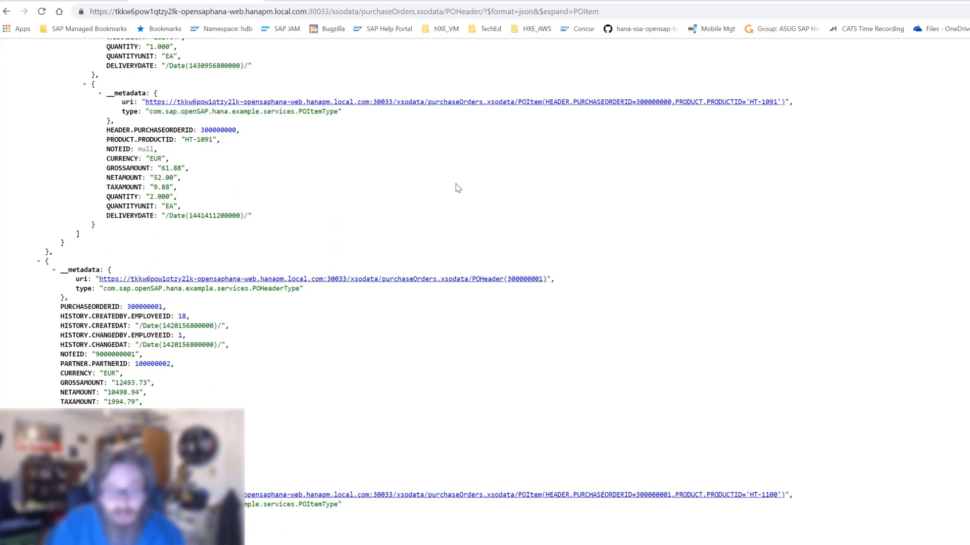
{"action": "scroll", "scroll_direction": "down", "scroll_amount": 3}
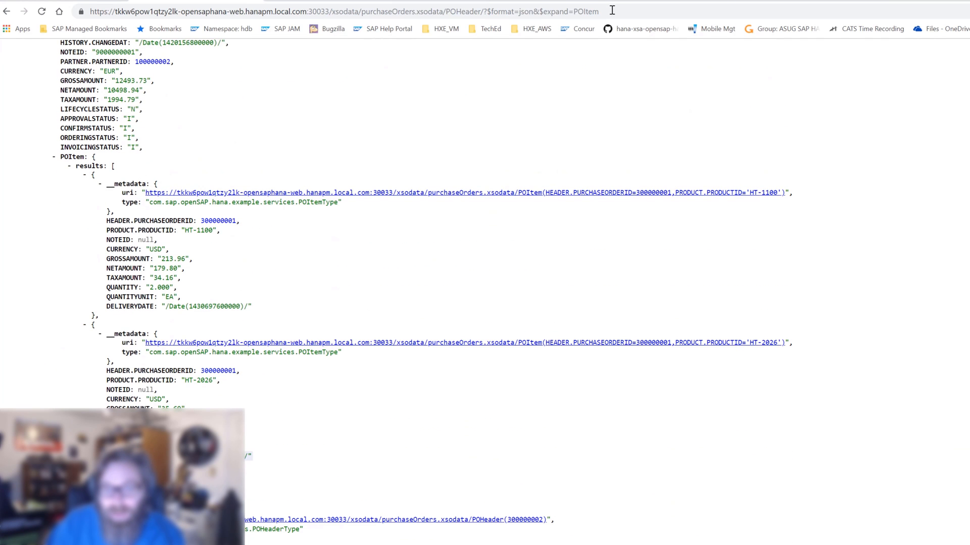